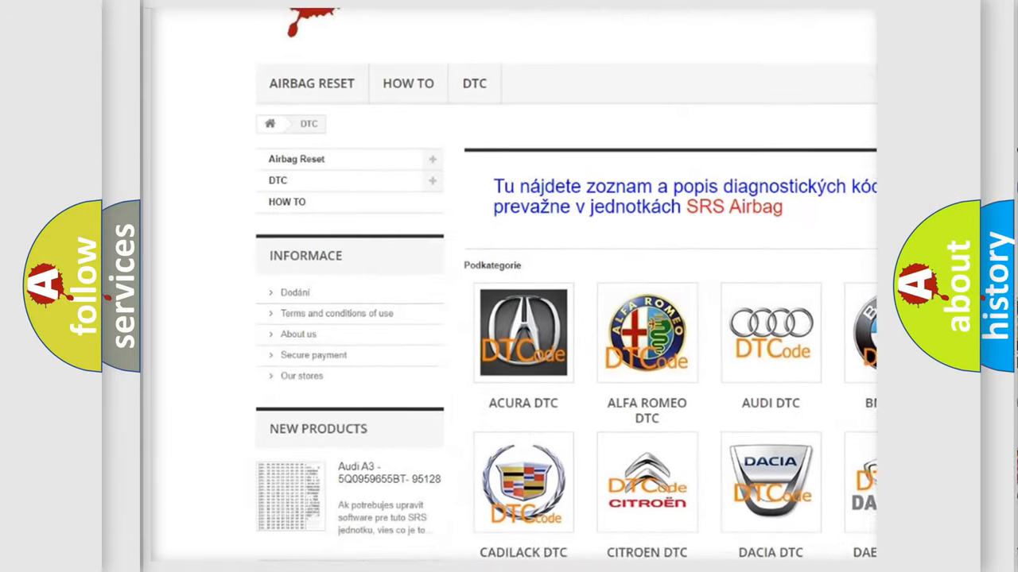
Scroll the DTC page down to the car-make subcategory grid, Acura through Infiniti.
{"action": "scroll", "scroll_direction": "down", "scroll_amount": 3}
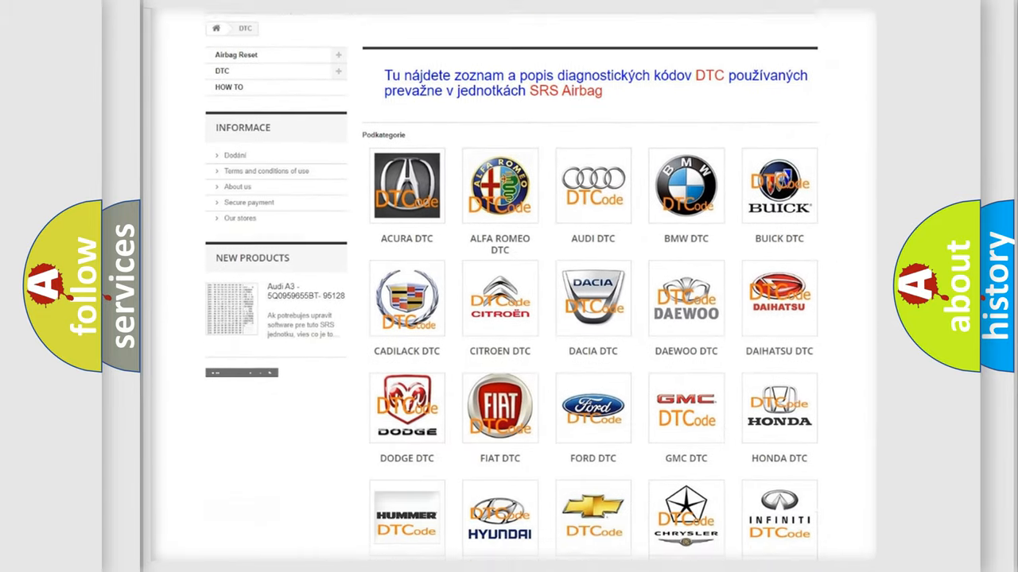
{"action": "scroll", "scroll_direction": "down", "scroll_amount": 3}
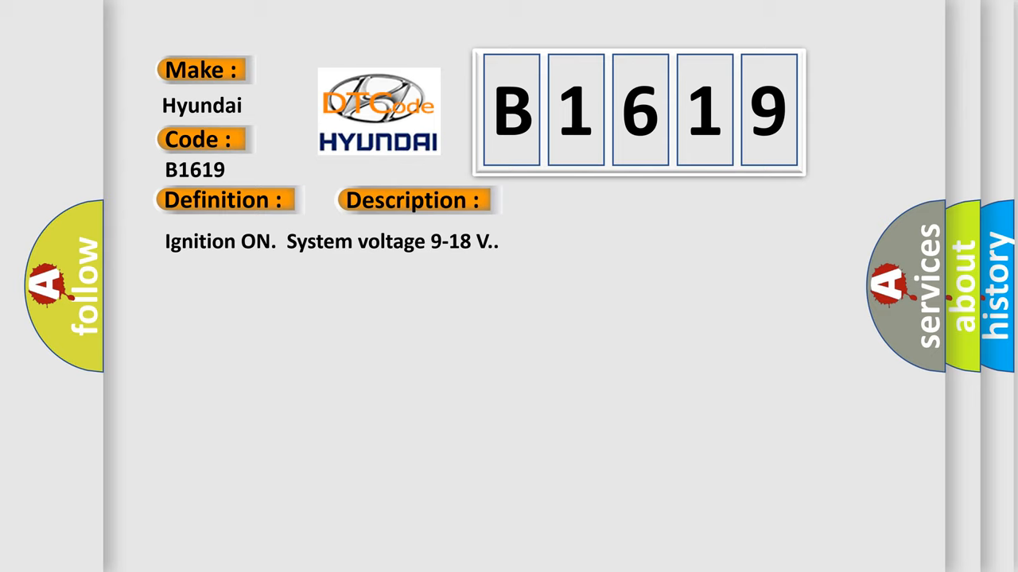
Advance the B1619 slide past the system-voltage description to its wheel-slip cause.
{"action": "left_click", "coordinate": [585, 201]}
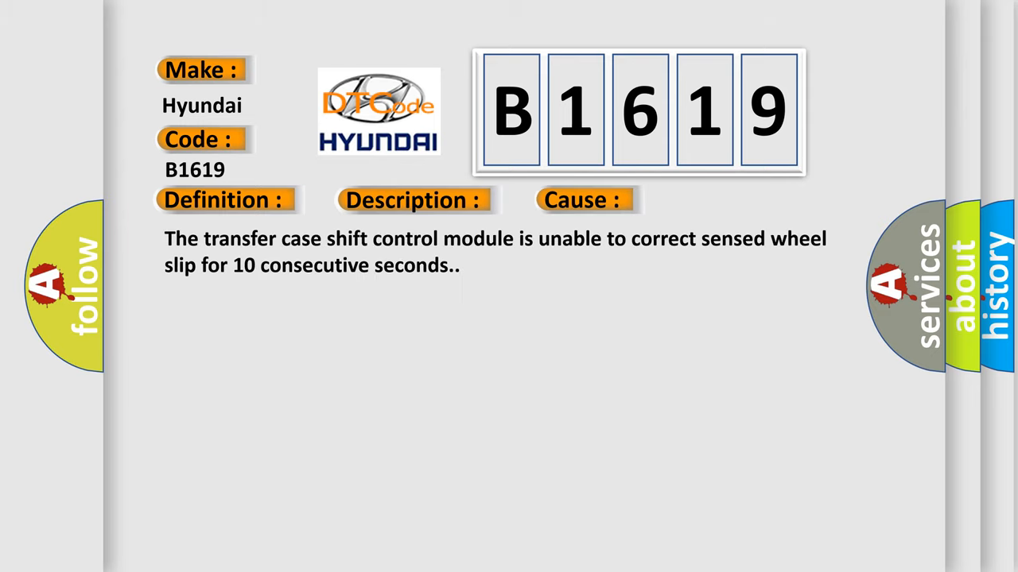